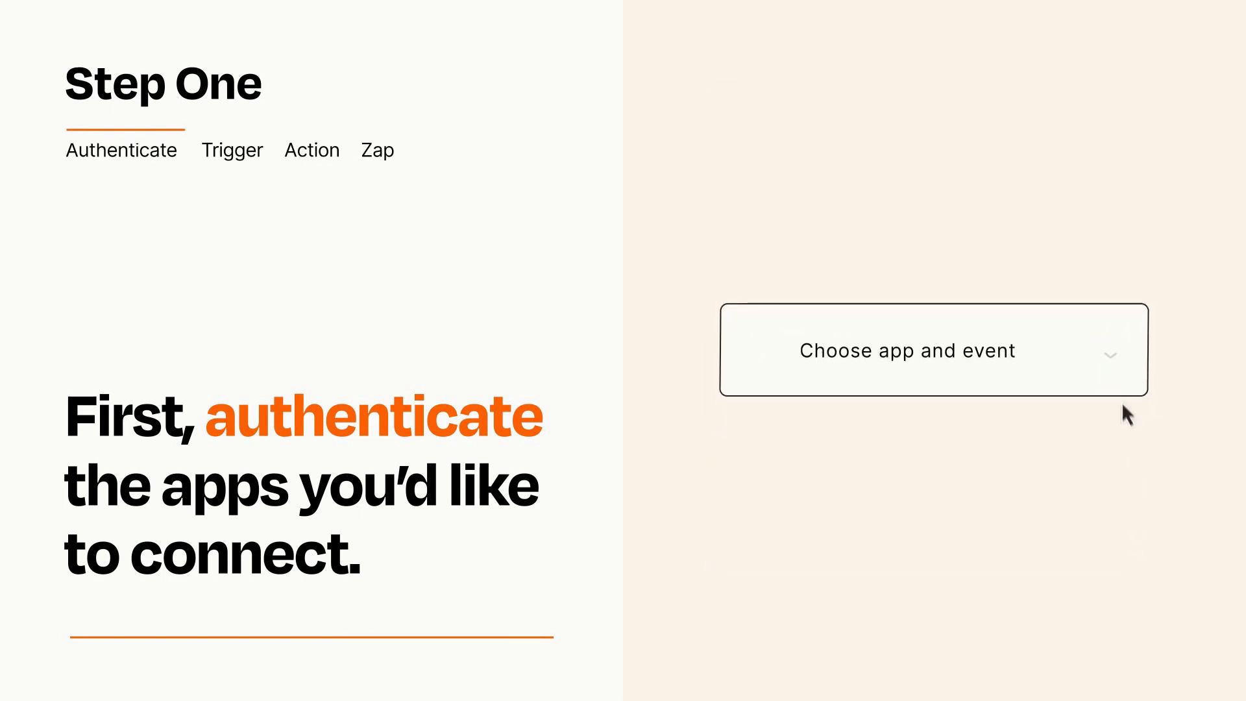
Choose New Customer as the Zap's trigger event from the app and event list.
{"action": "left_click", "coordinate": [933, 350]}
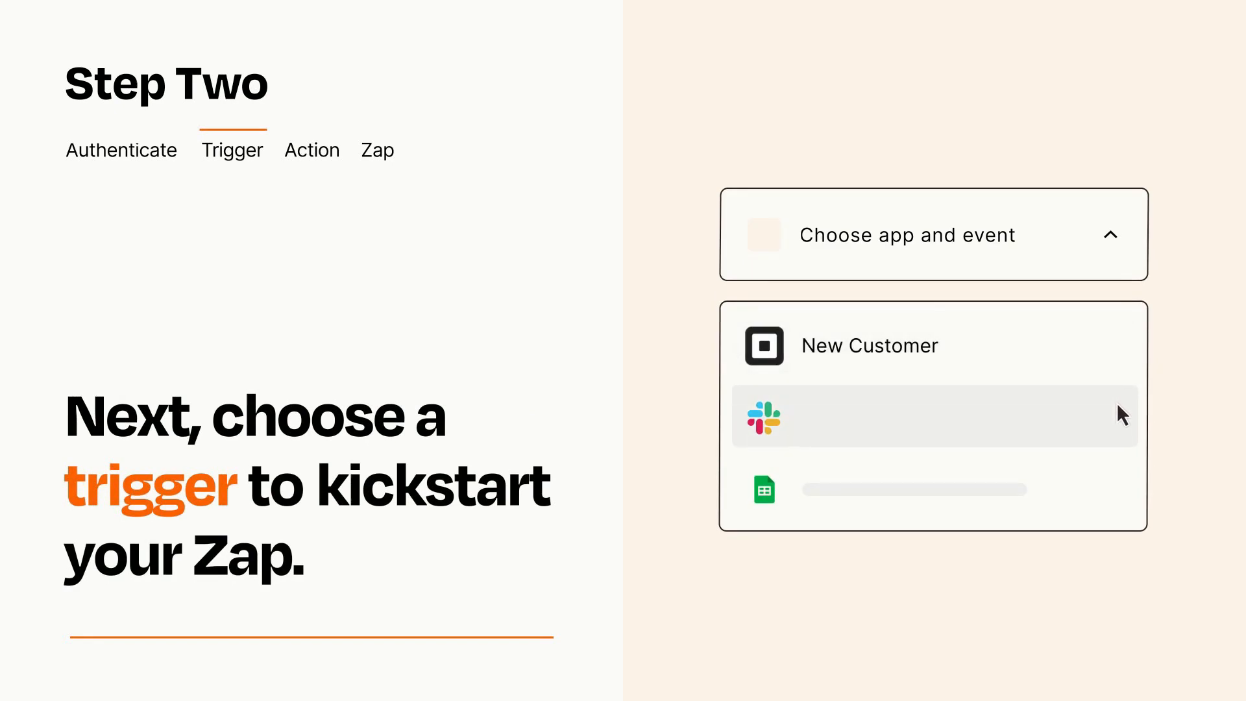
{"action": "mouse_move", "coordinate": [1123, 495]}
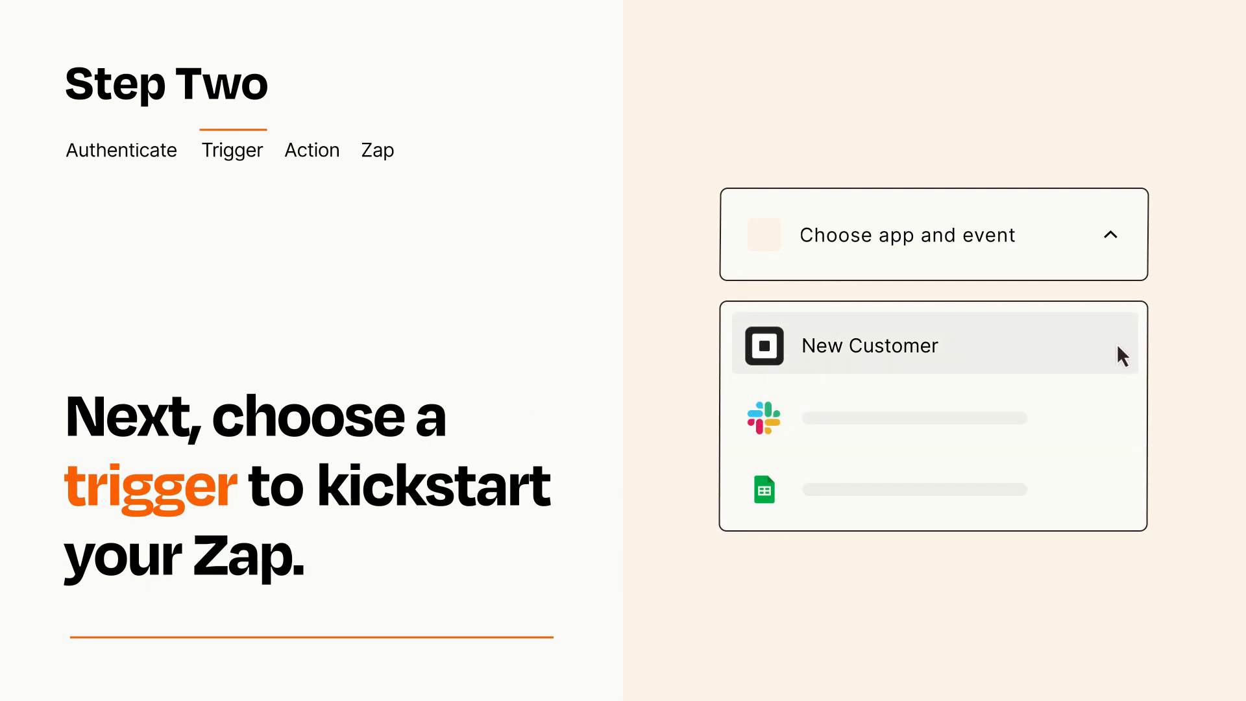
{"action": "mouse_move", "coordinate": [1121, 359]}
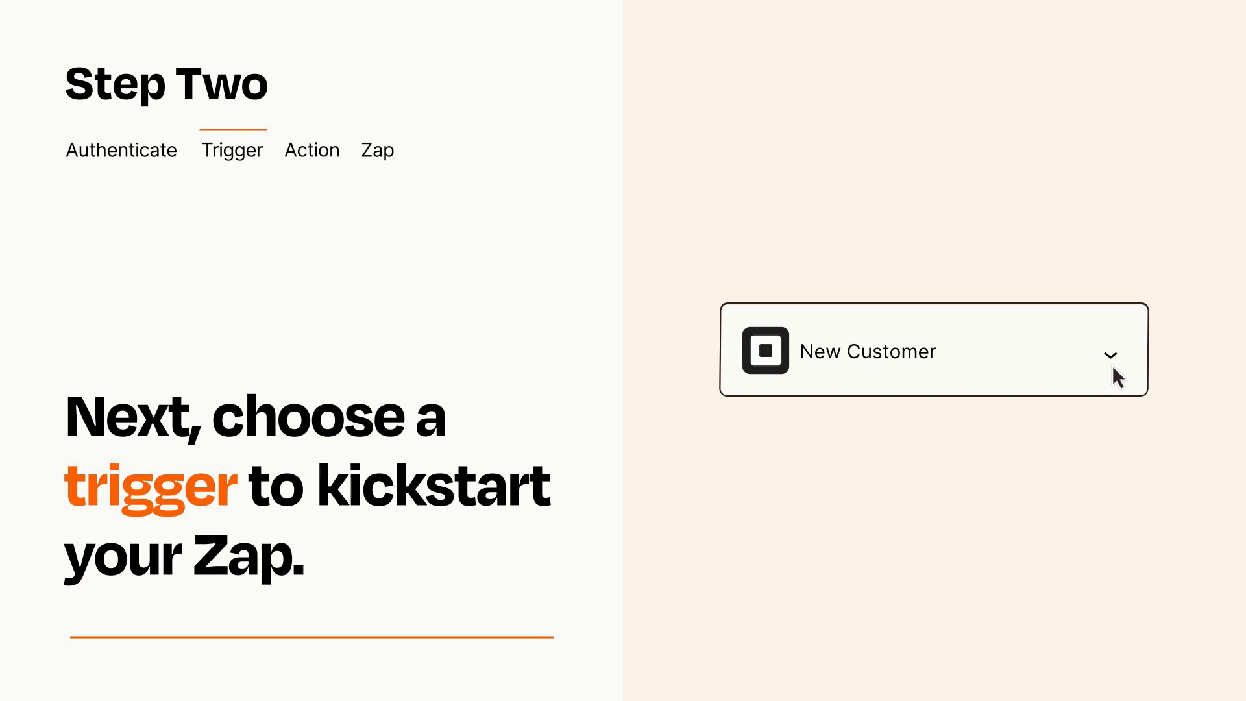
{"action": "mouse_move", "coordinate": [1128, 374]}
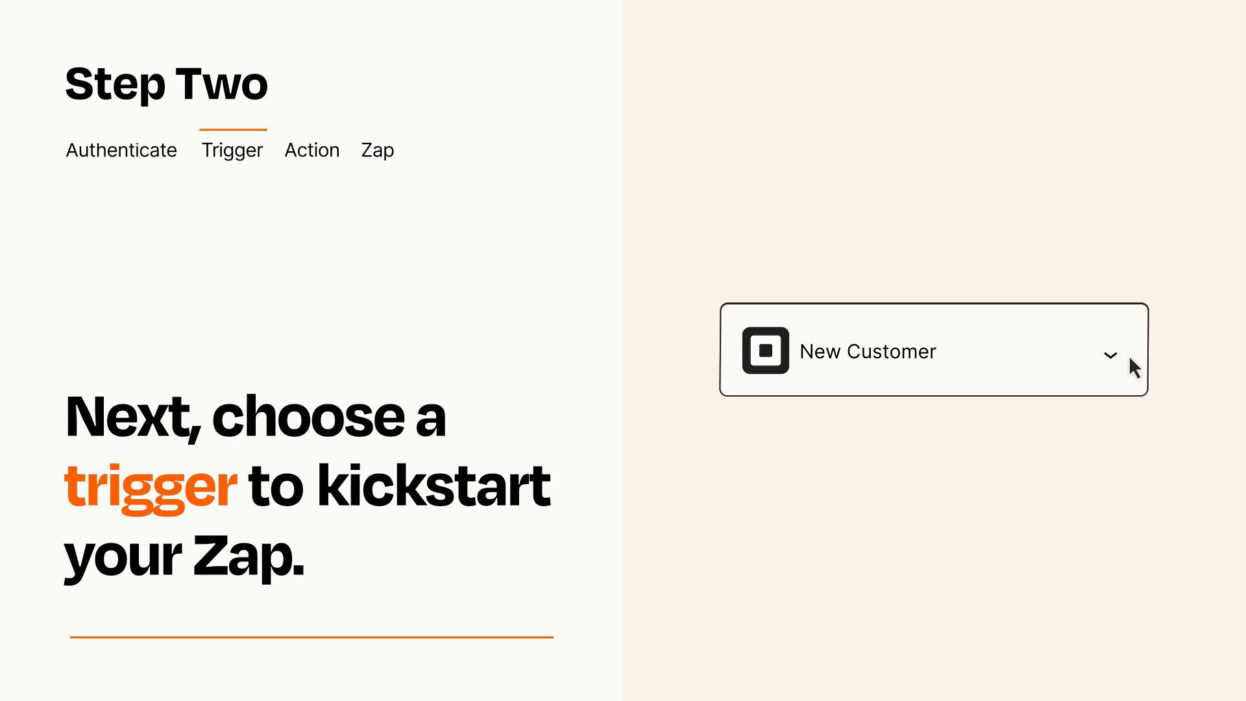
{"action": "mouse_move", "coordinate": [1130, 359]}
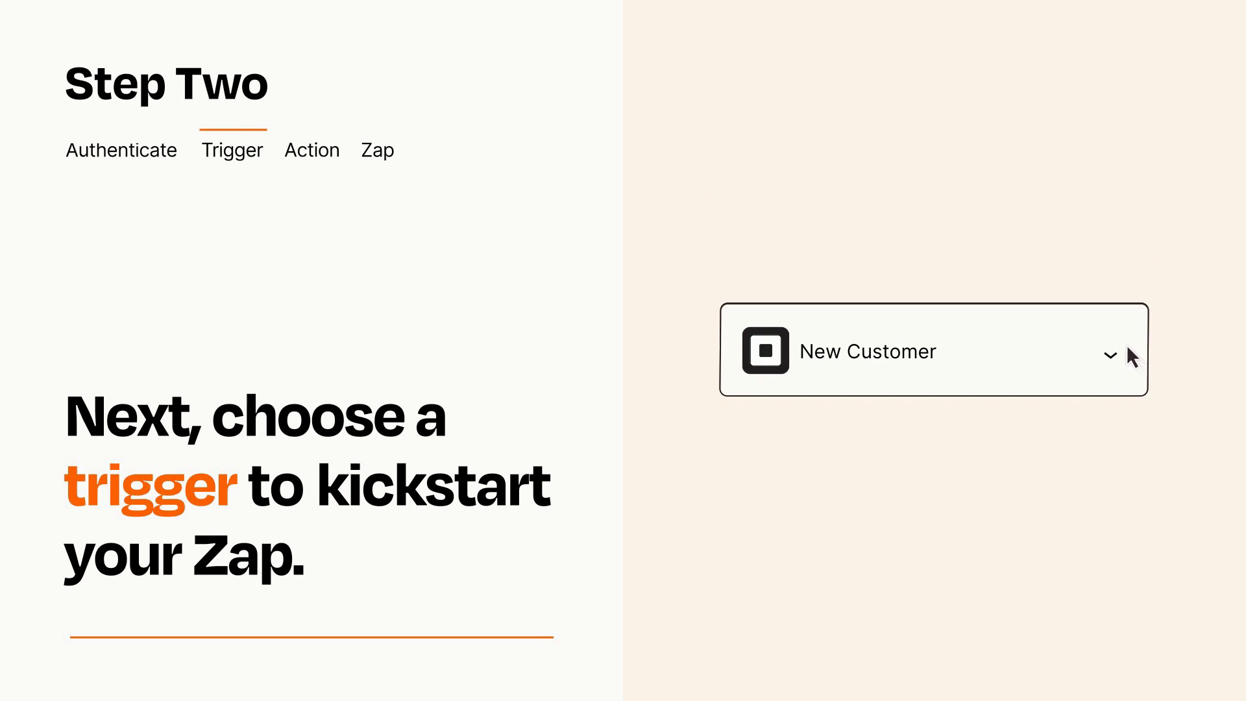
{"action": "left_click", "coordinate": [311, 149]}
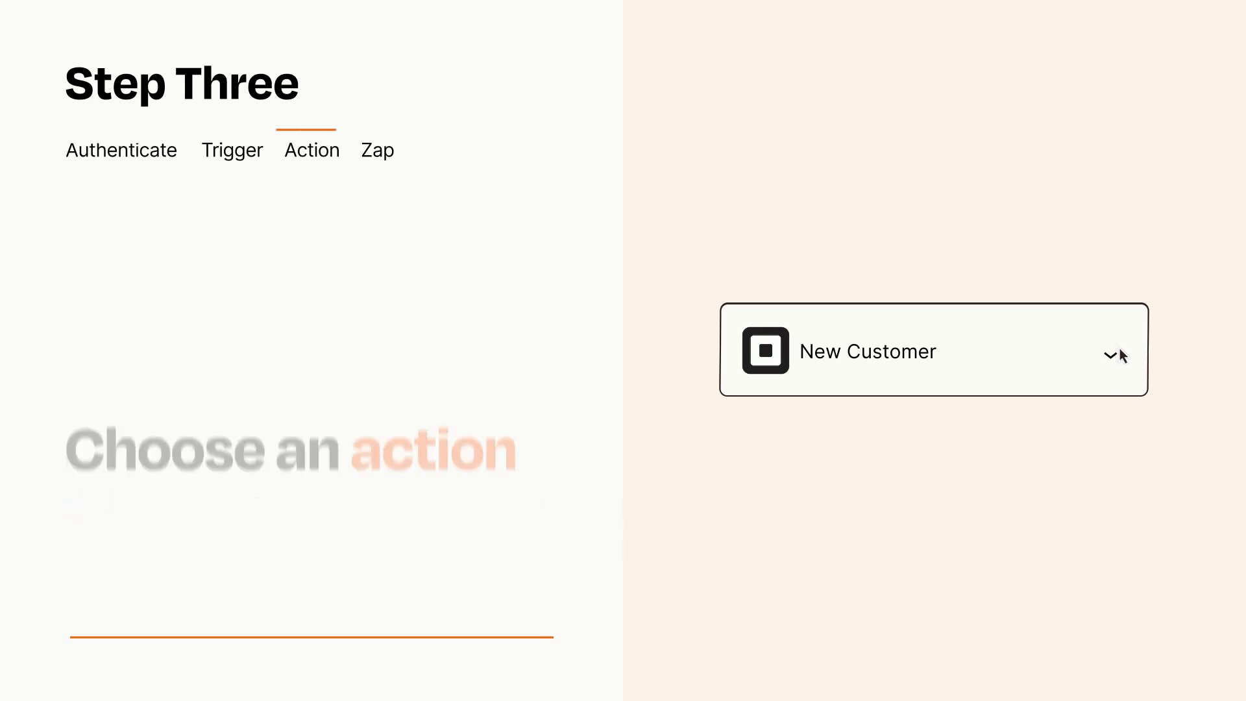
Pick Add/Update Subscriber as the action that follows the New Customer trigger.
{"action": "left_click", "coordinate": [934, 351]}
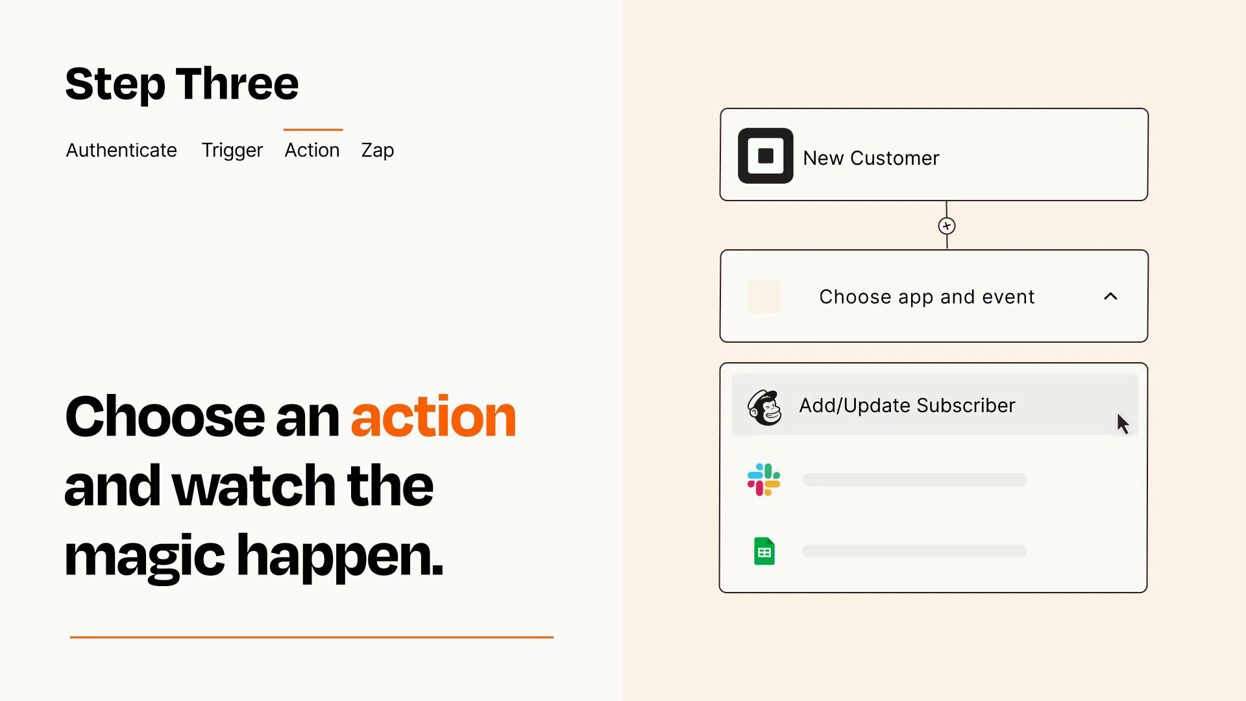
{"action": "left_click", "coordinate": [906, 404]}
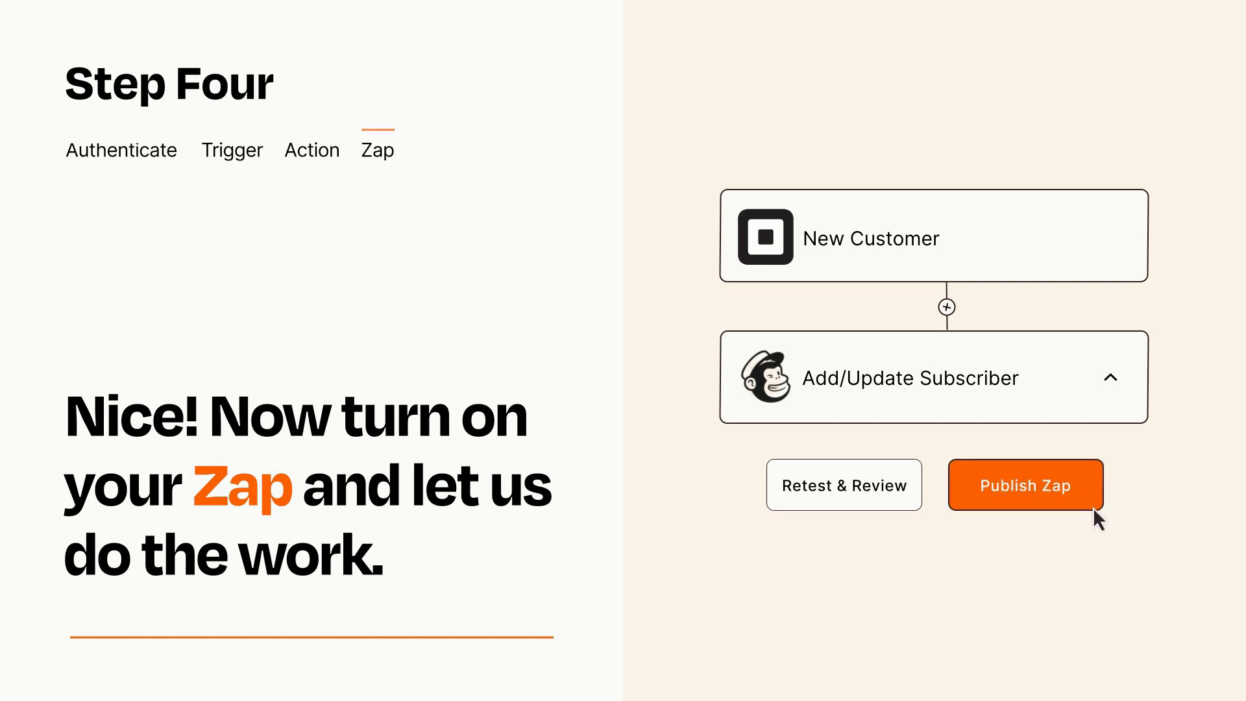
Publish the New Customer to Add/Update Subscriber Zap with the Publish Zap button.
{"action": "left_click", "coordinate": [1024, 485]}
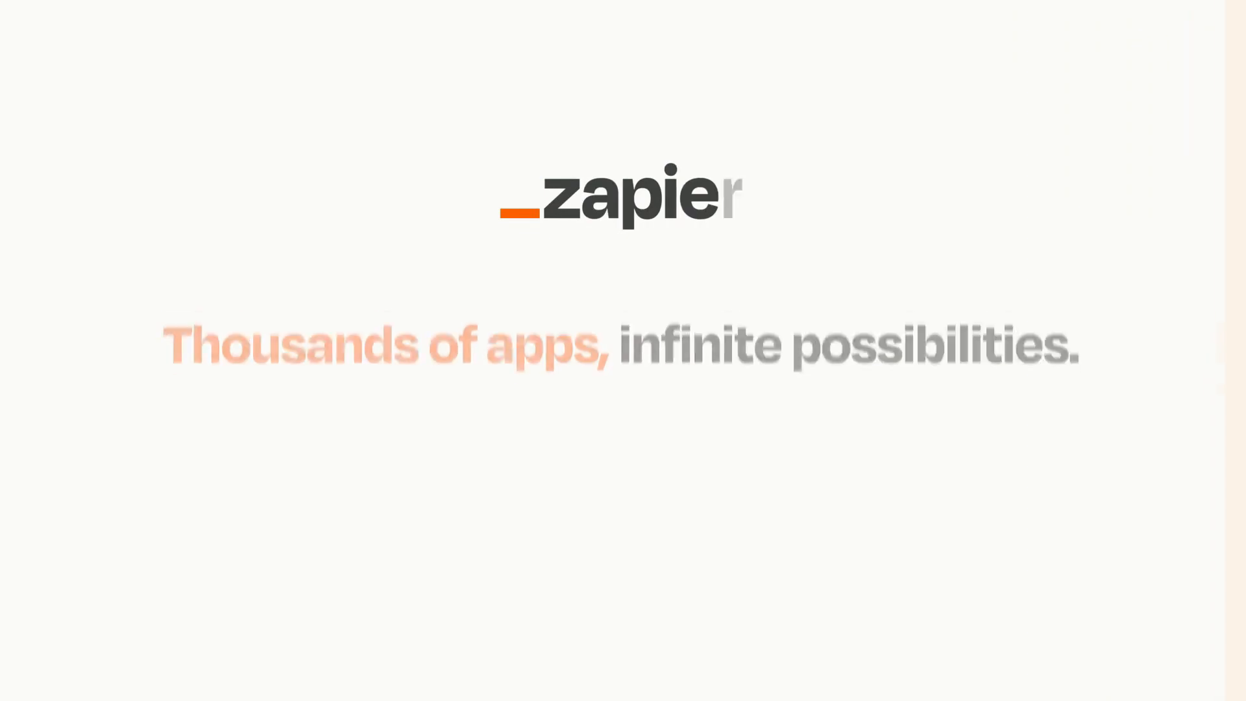